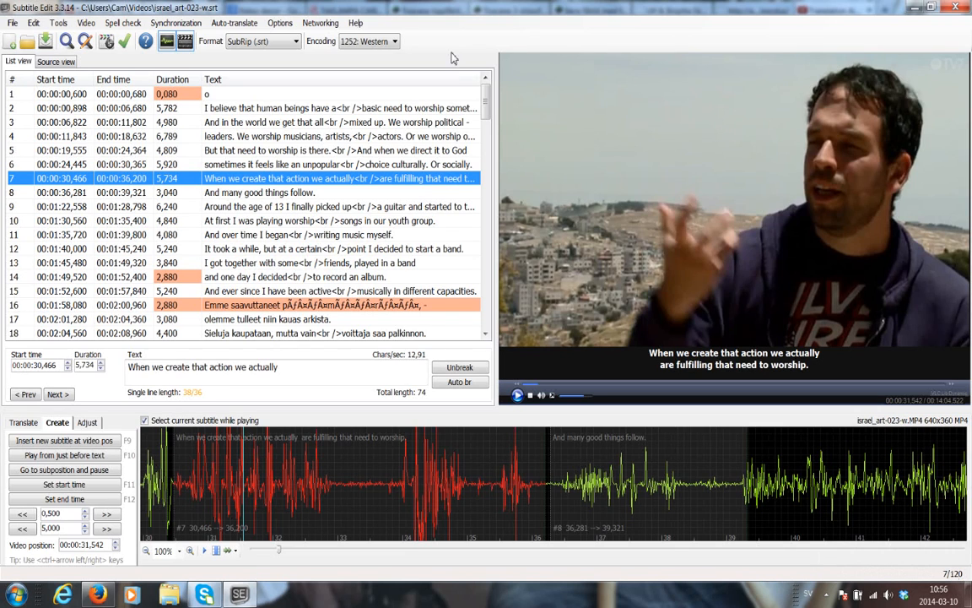
Keep auto-backup set to every minute in the general settings.
left_click(287, 22)
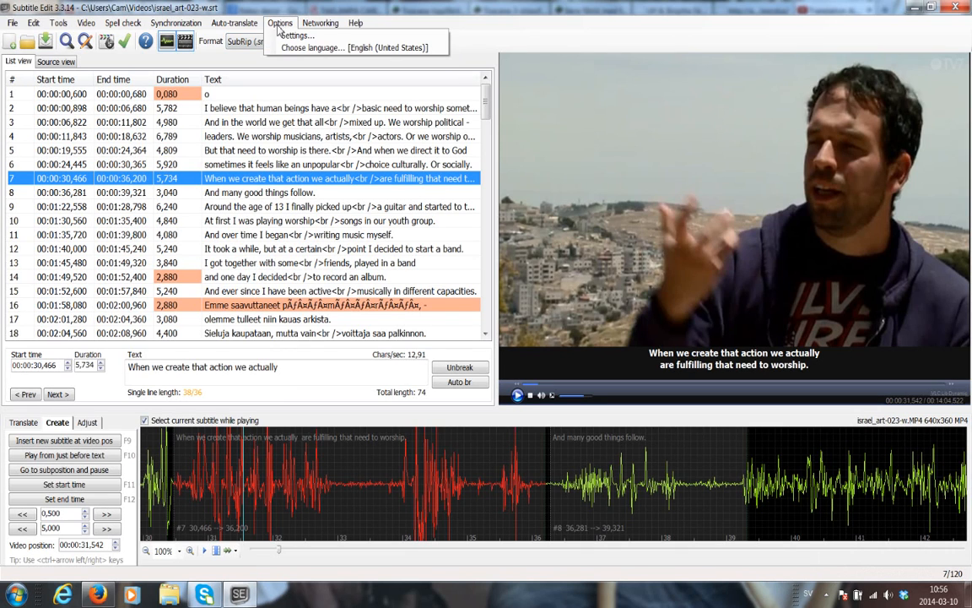
left_click(296, 35)
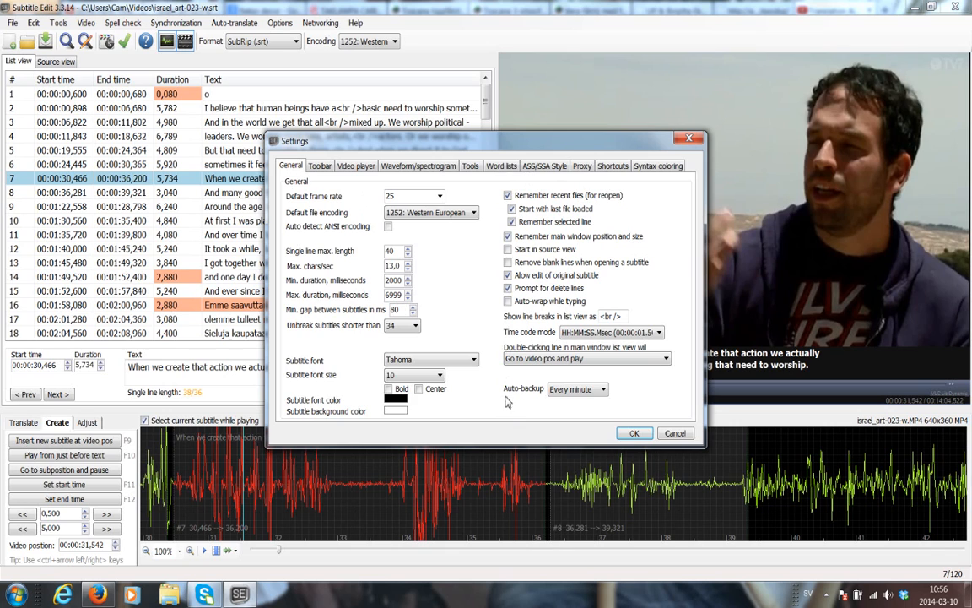
mouse_move(540, 409)
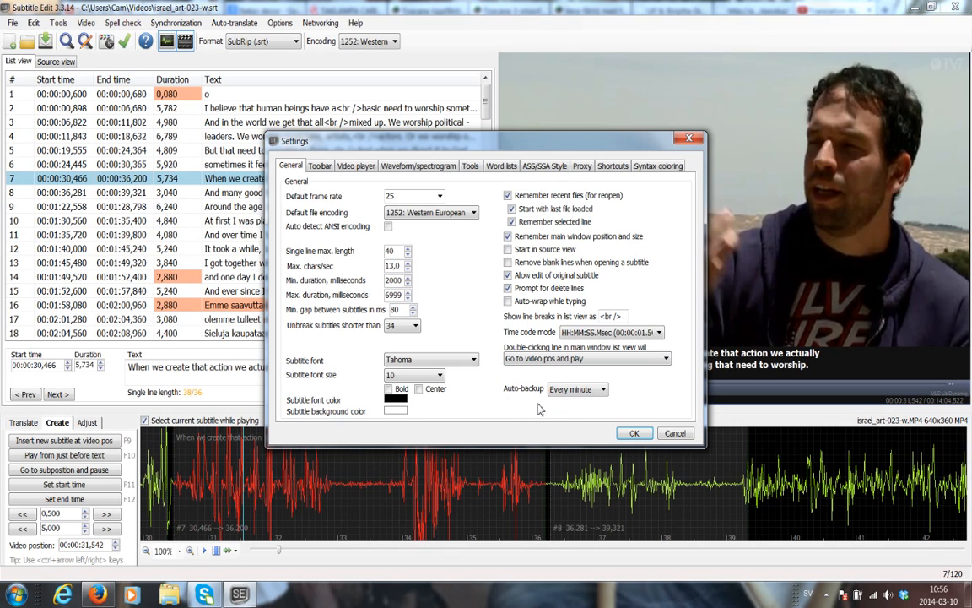
mouse_move(560, 409)
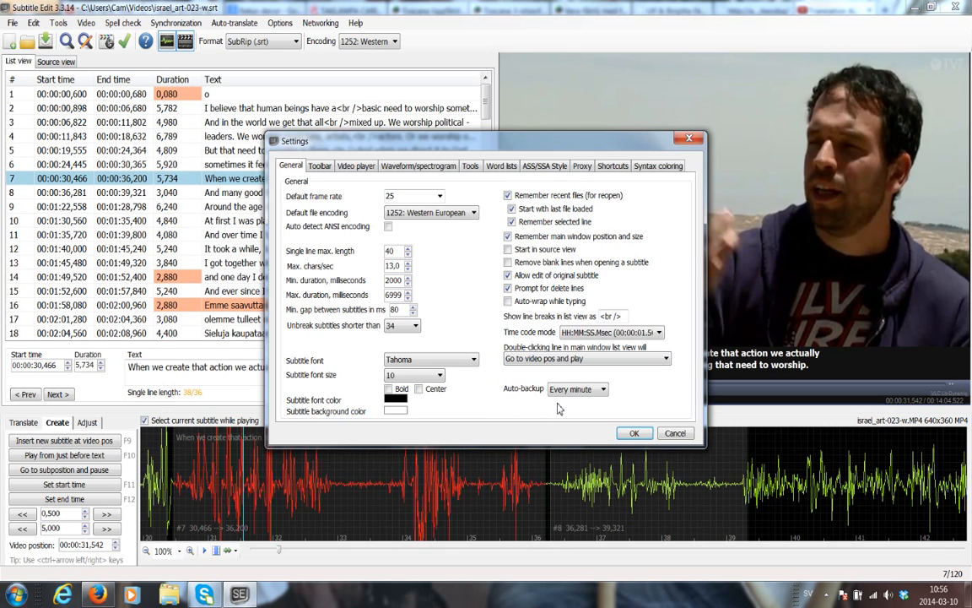
mouse_move(617, 395)
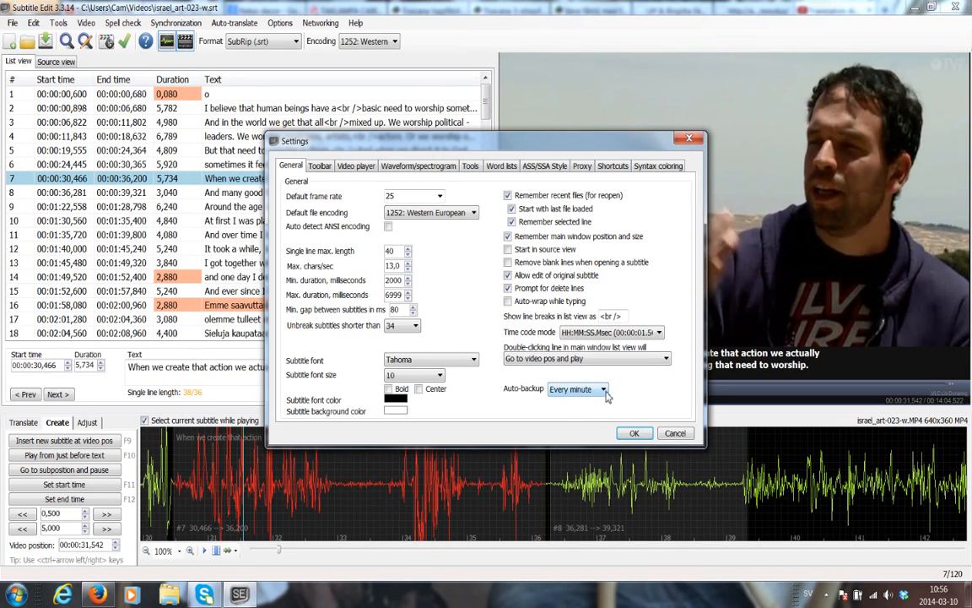
left_click(603, 389)
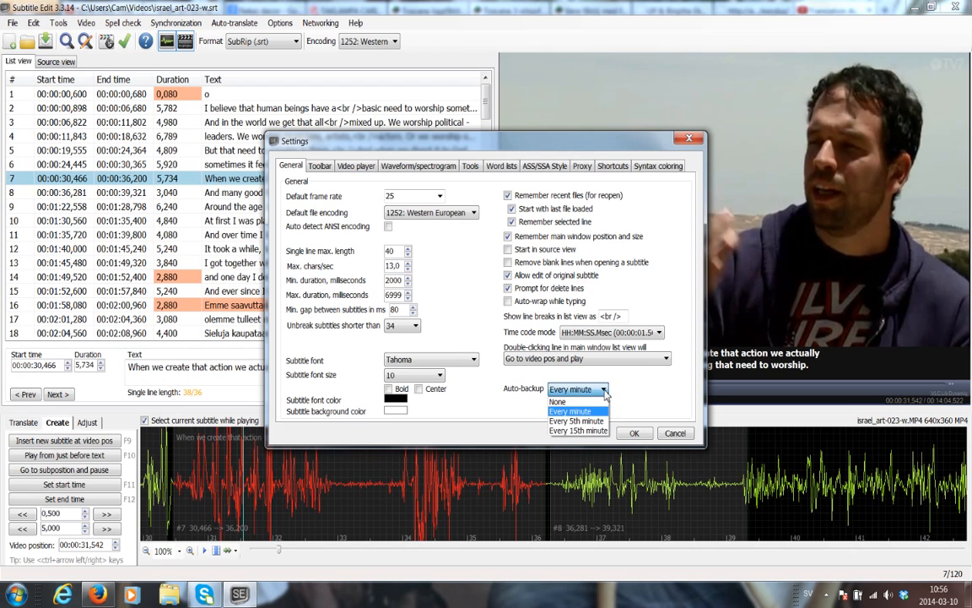
mouse_move(557, 401)
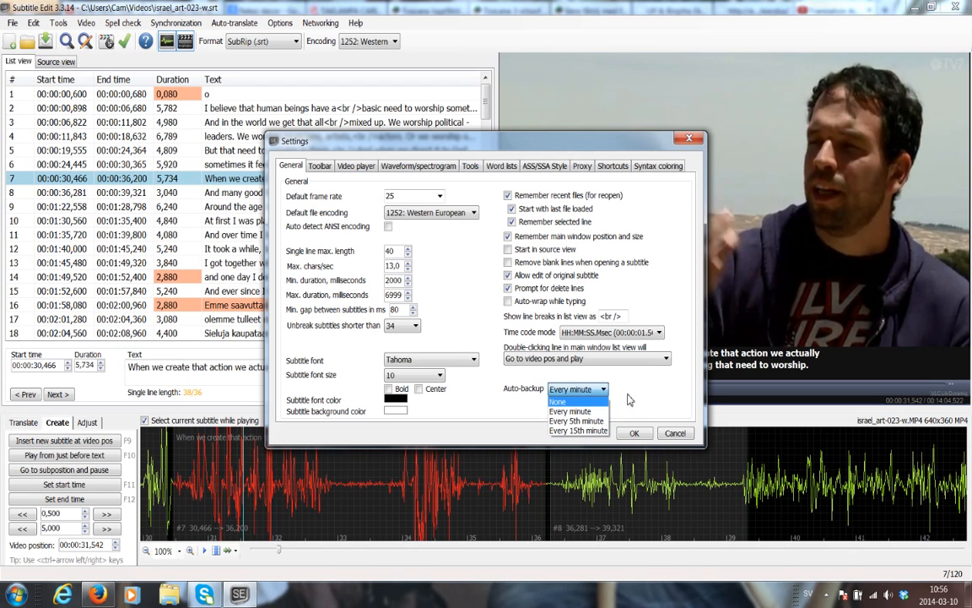
mouse_move(573, 412)
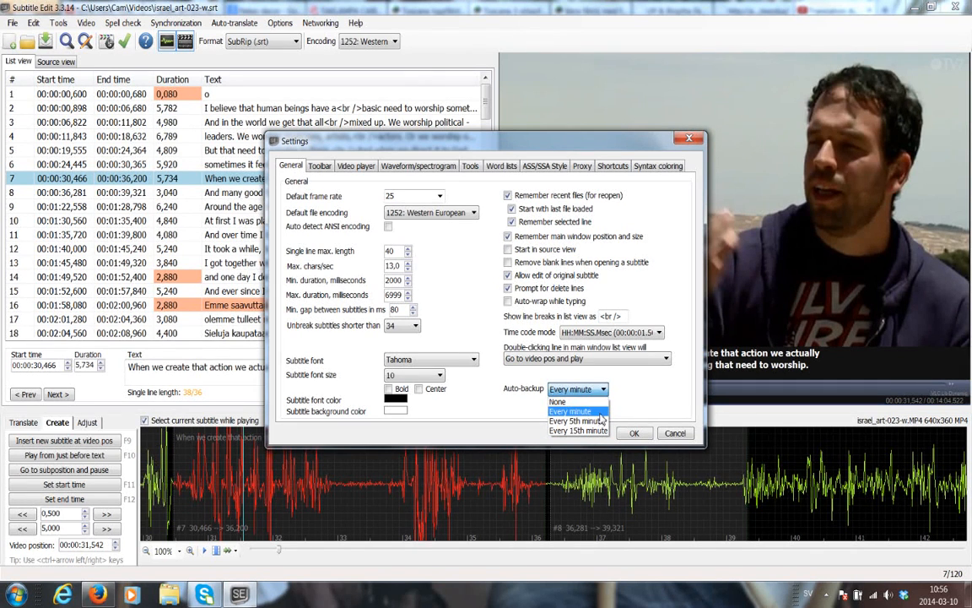
left_click(572, 411)
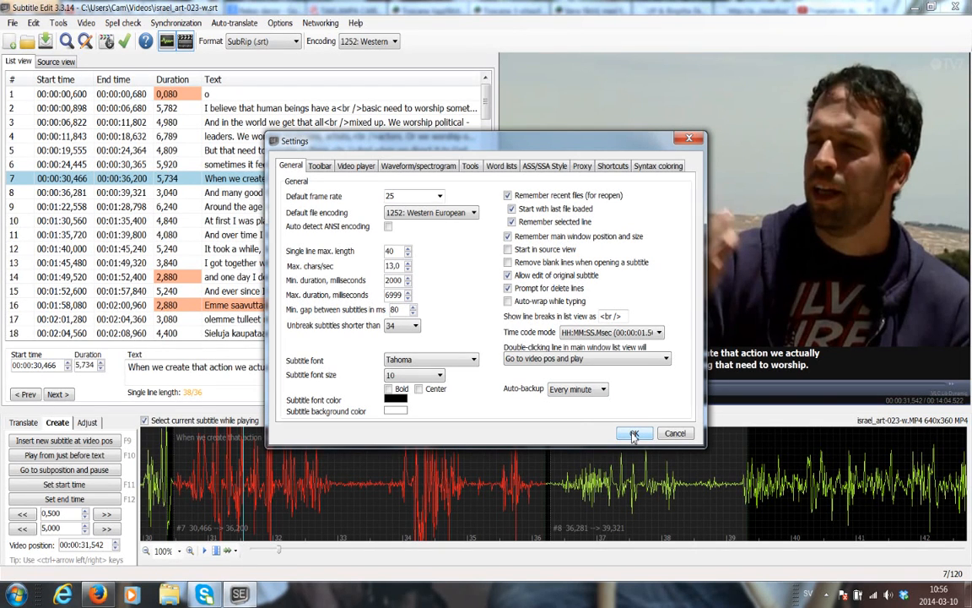
left_click(634, 433)
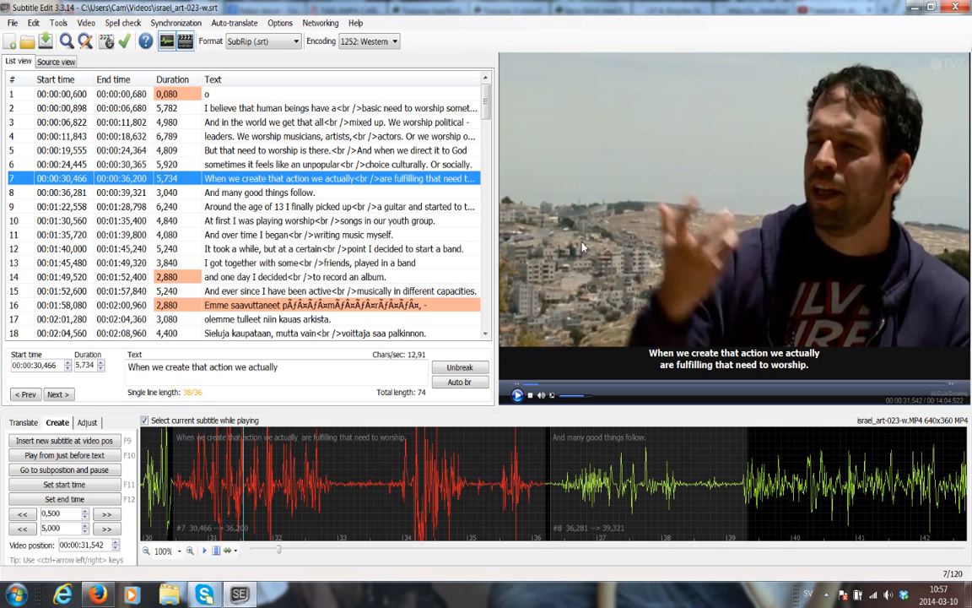
mouse_move(278, 90)
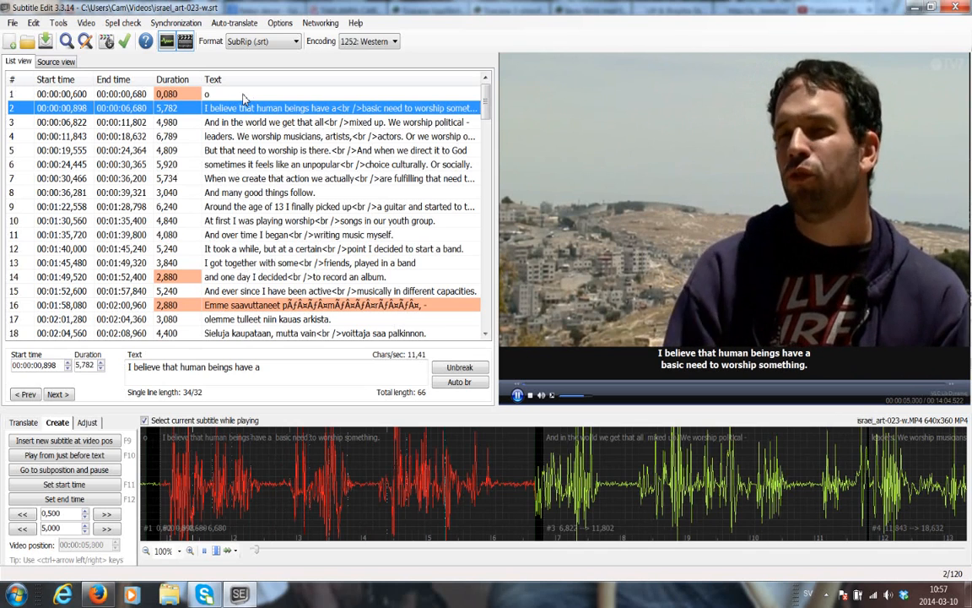
Resume video playback and select the first subtitle row.
left_click(330, 122)
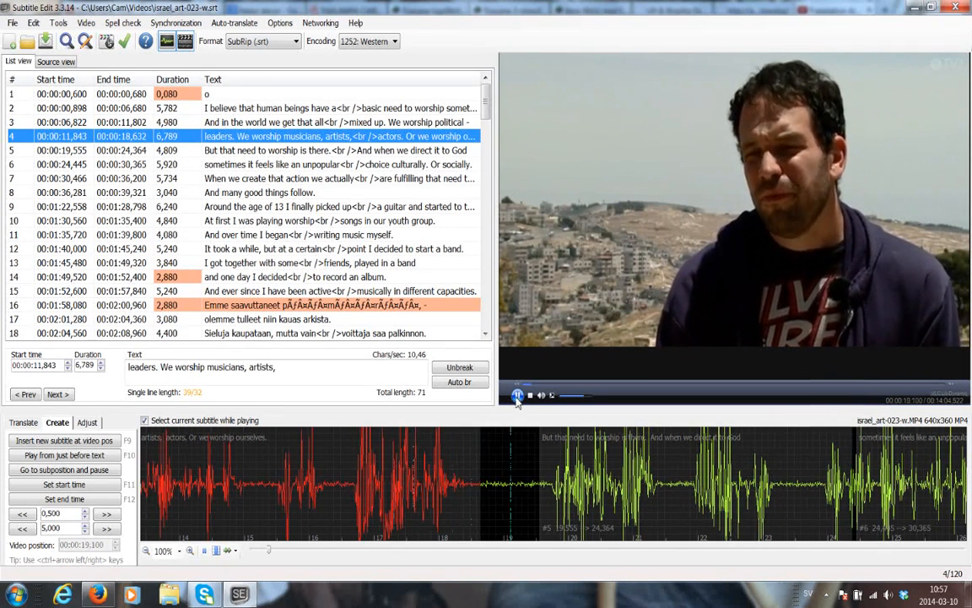
left_click(518, 396)
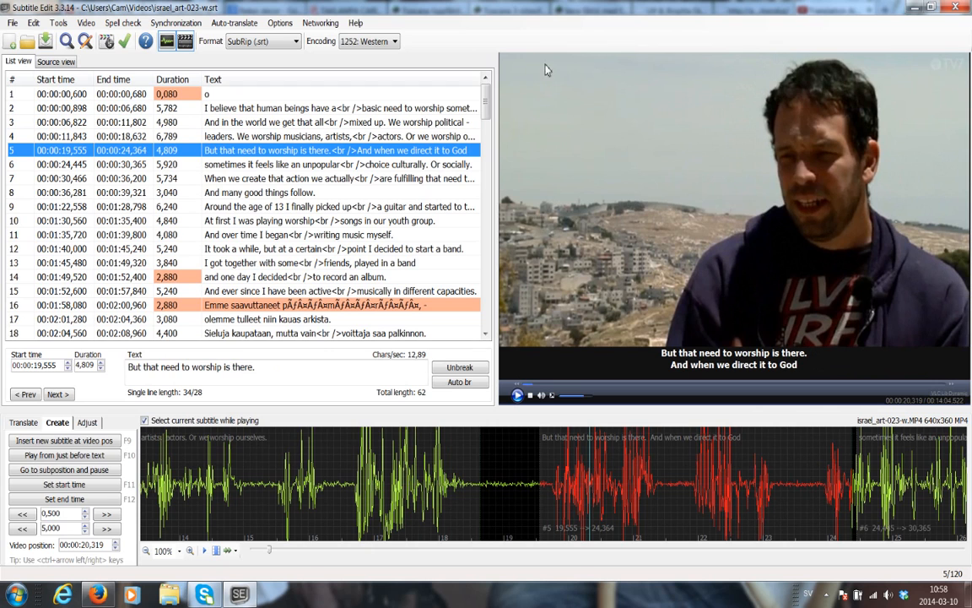
left_click(85, 107)
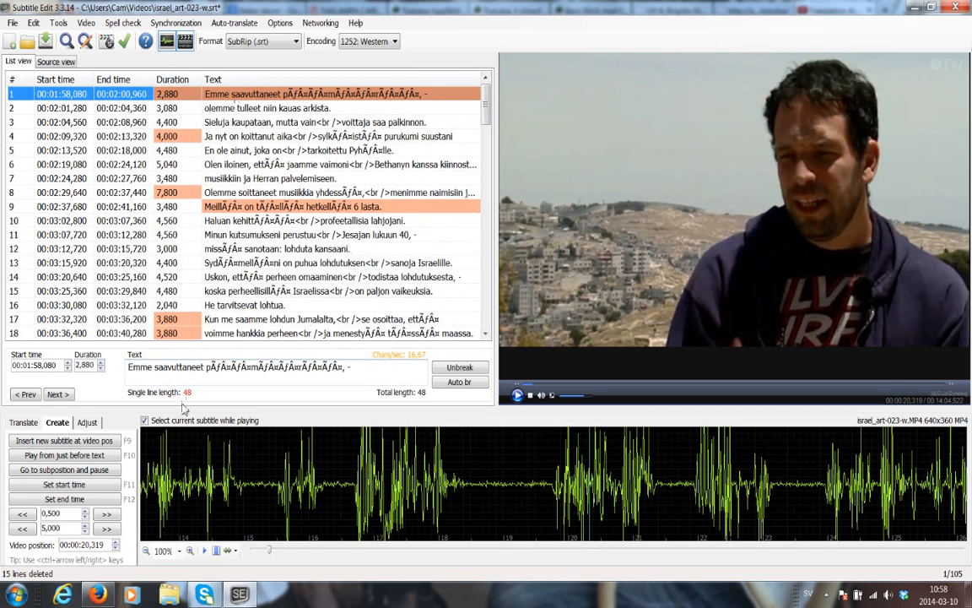
Inspect the garbled first Finnish line's text, then play the video from the start.
triple_click(253, 368)
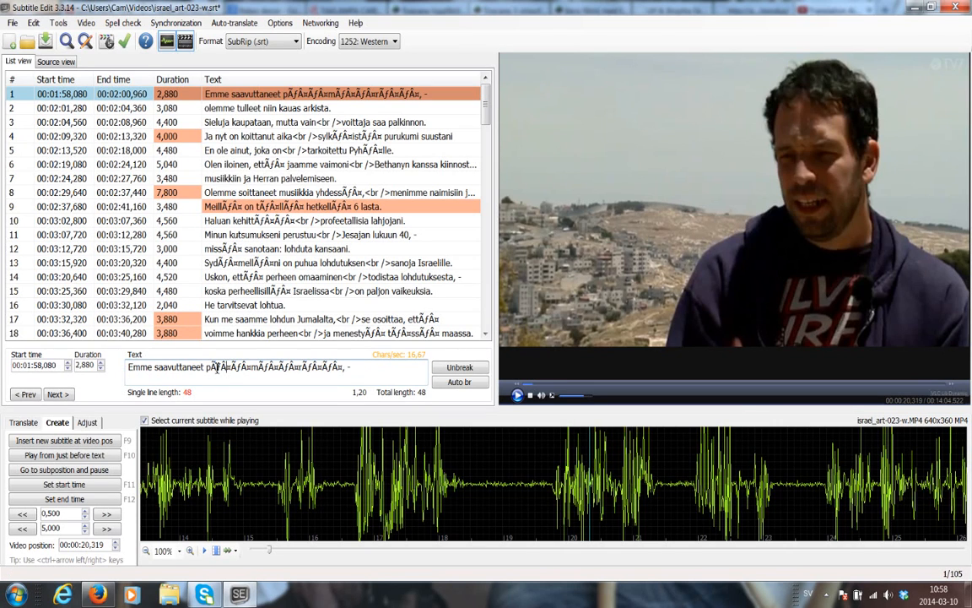
double_click(239, 367)
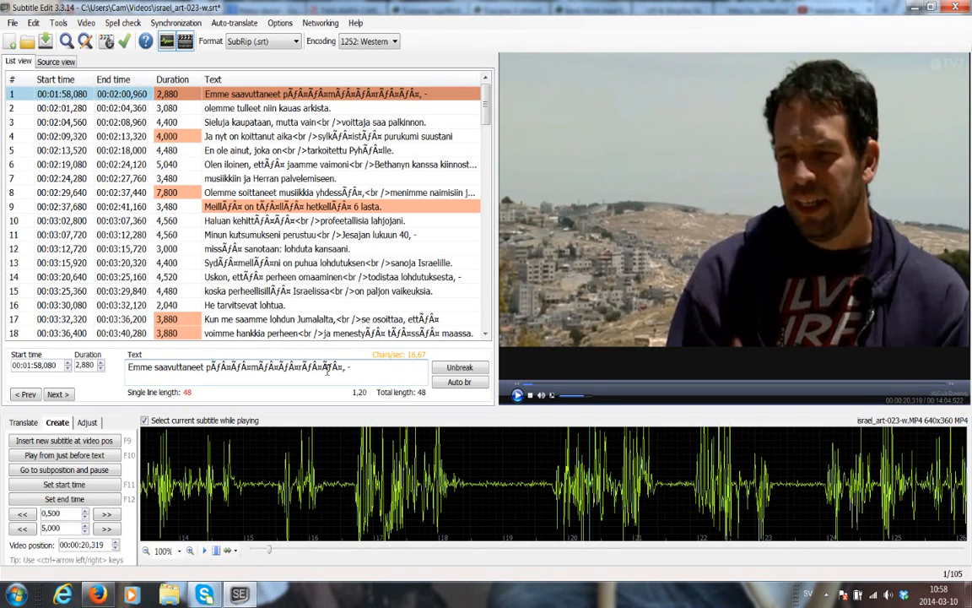
triple_click(245, 368)
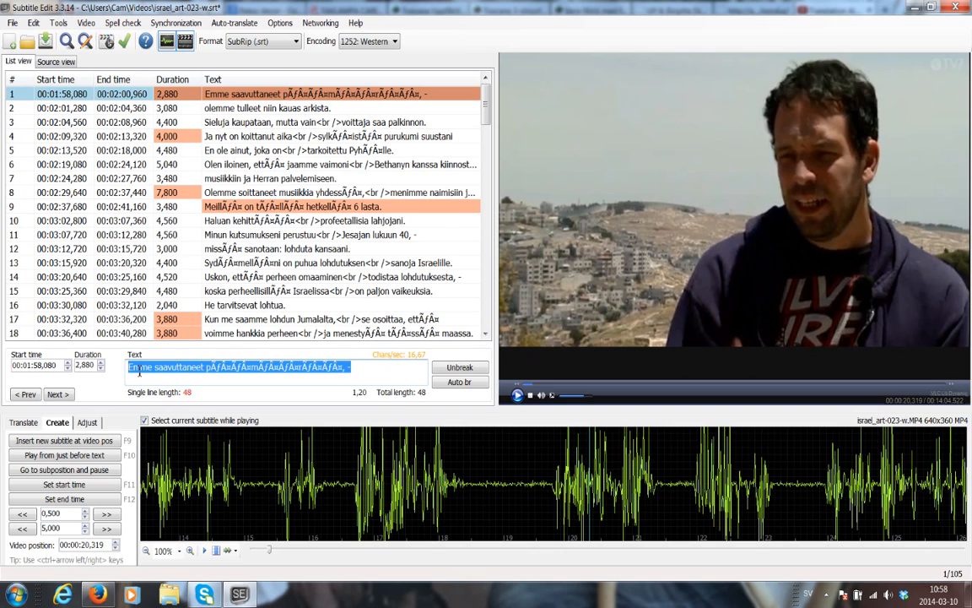
left_click(381, 368)
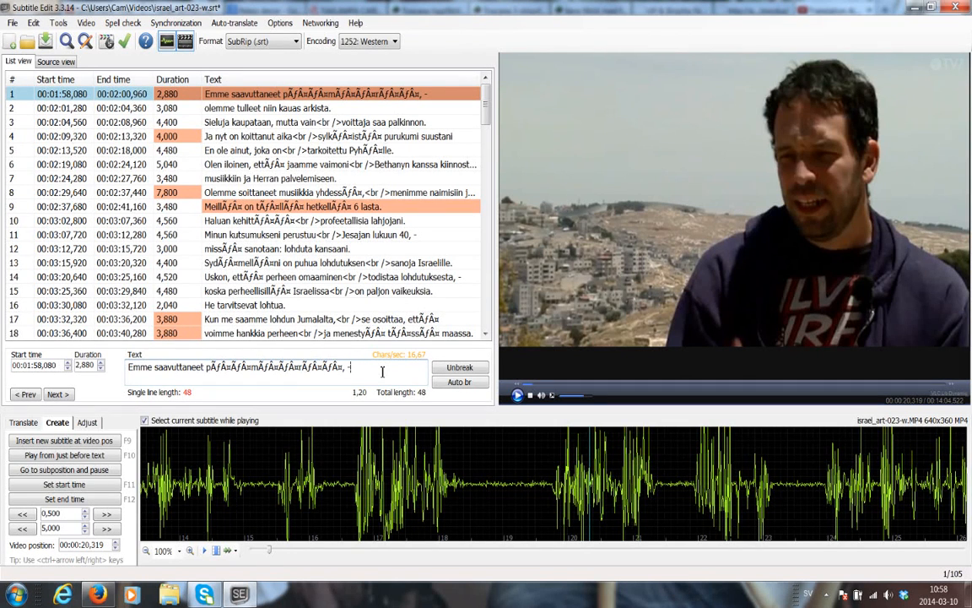
mouse_move(468, 237)
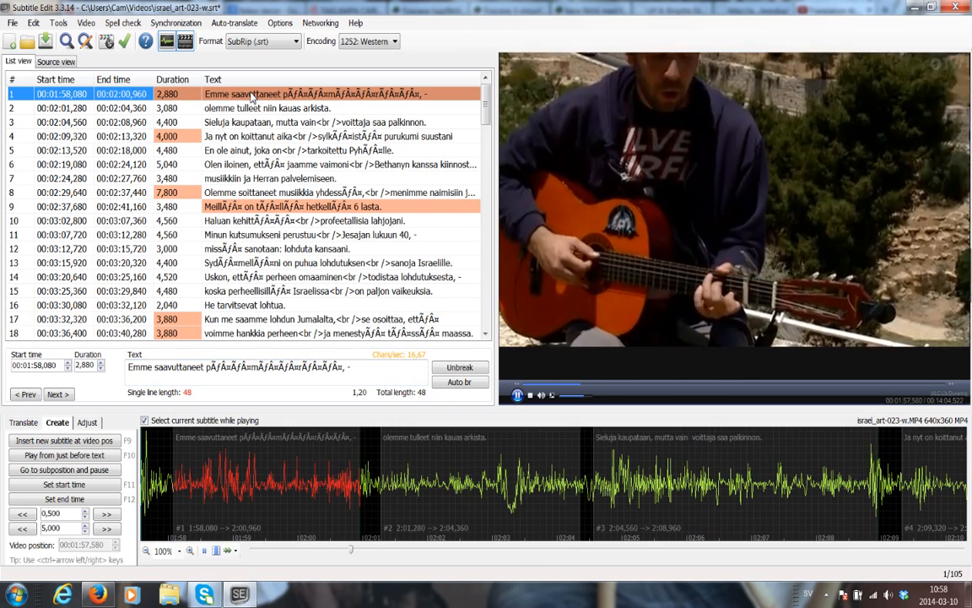
left_click(516, 395)
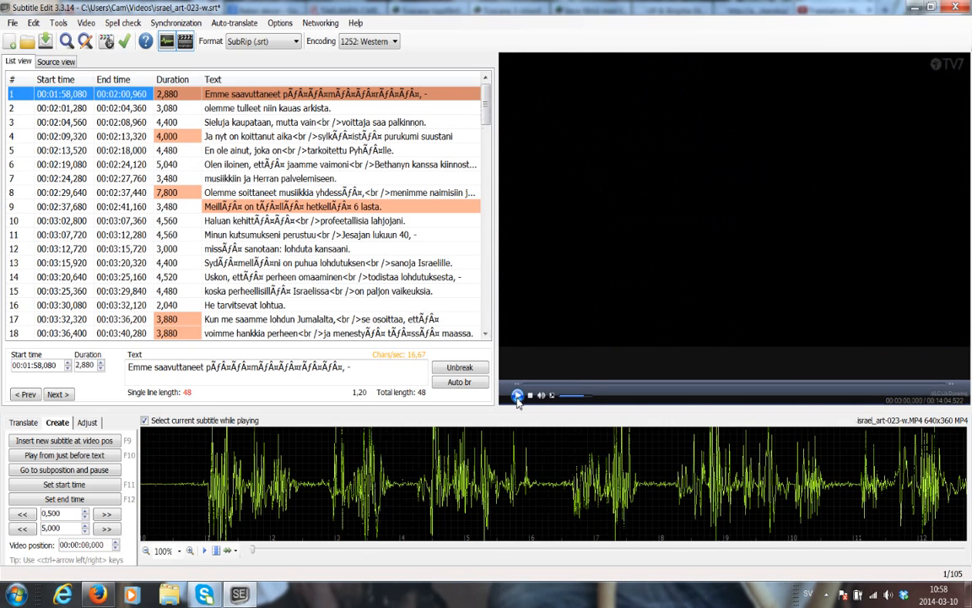
left_click(516, 395)
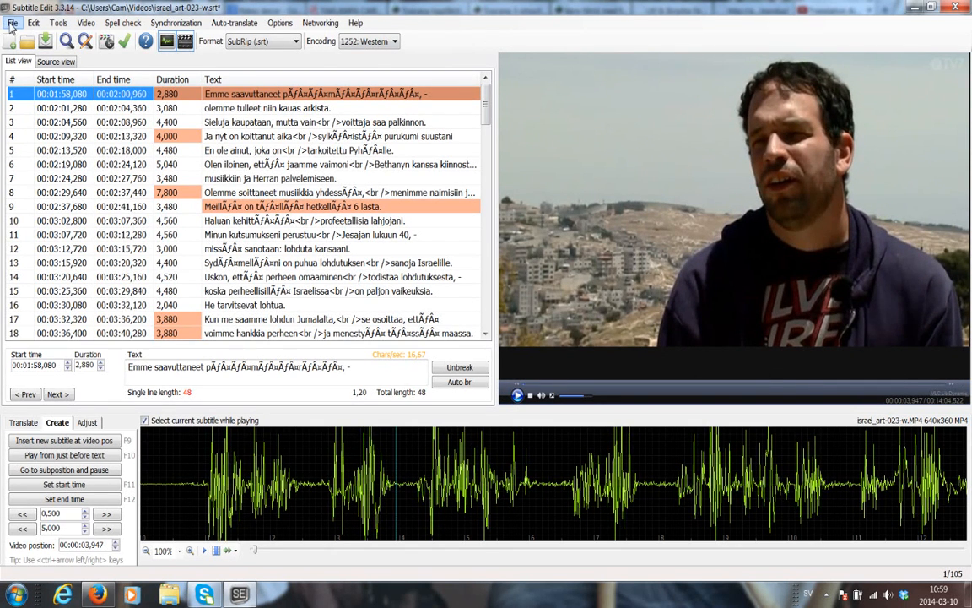
left_click(10, 23)
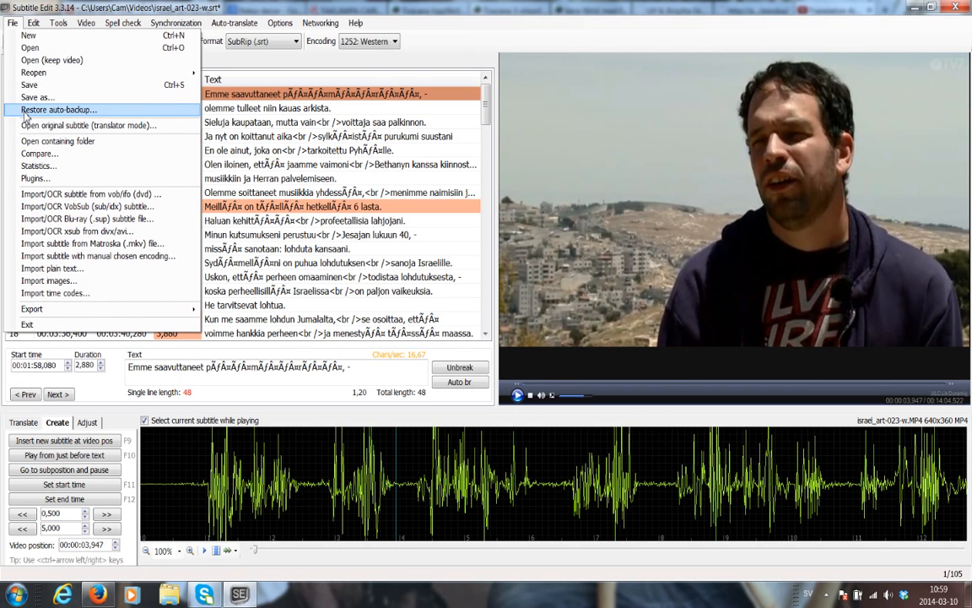
left_click(67, 107)
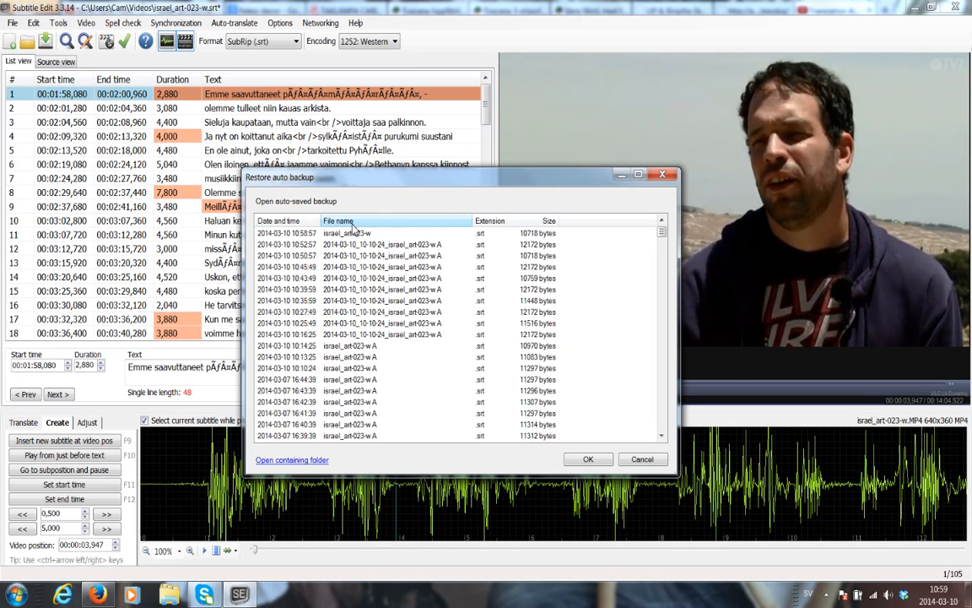
left_click(544, 221)
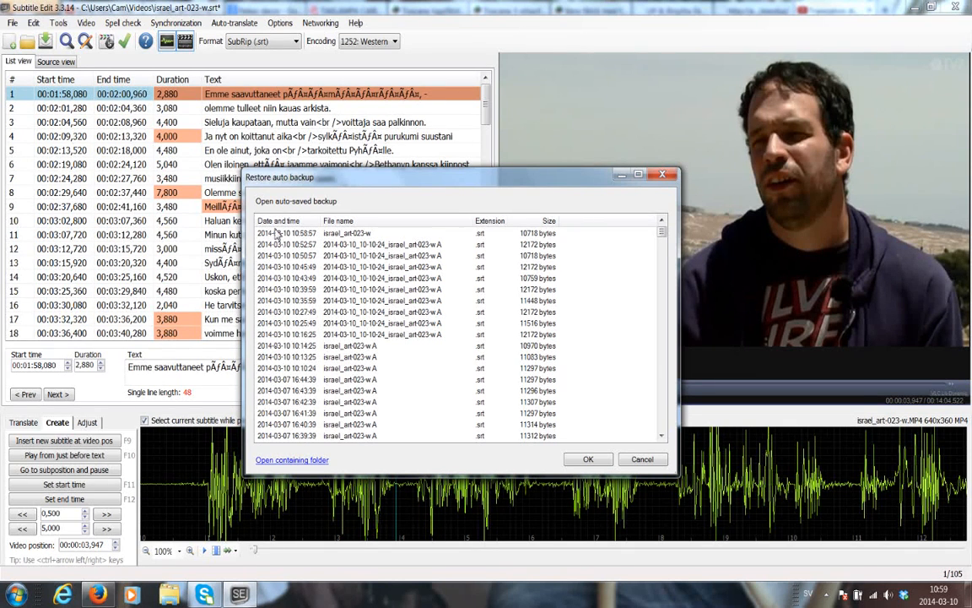
left_click(300, 233)
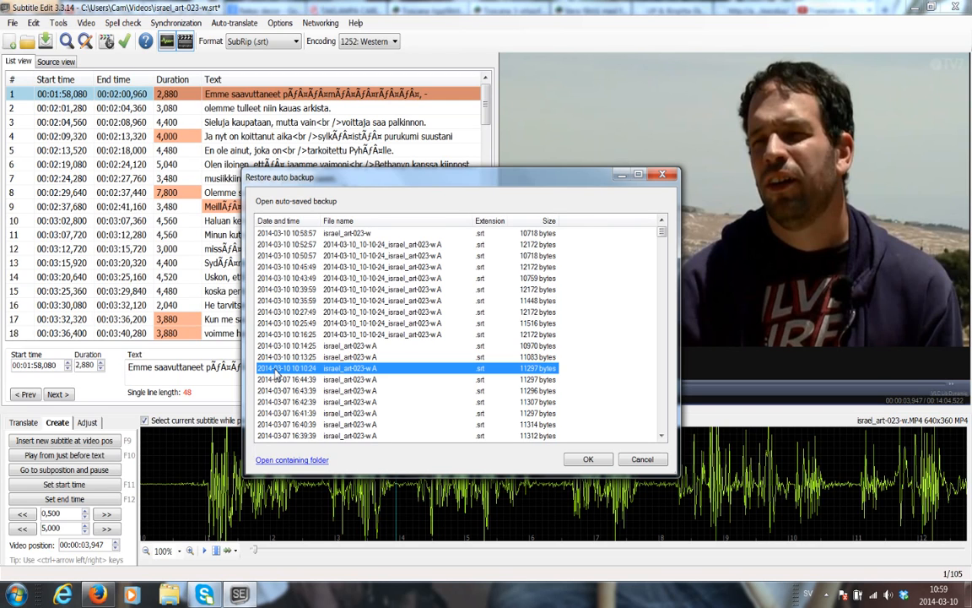
mouse_move(290, 379)
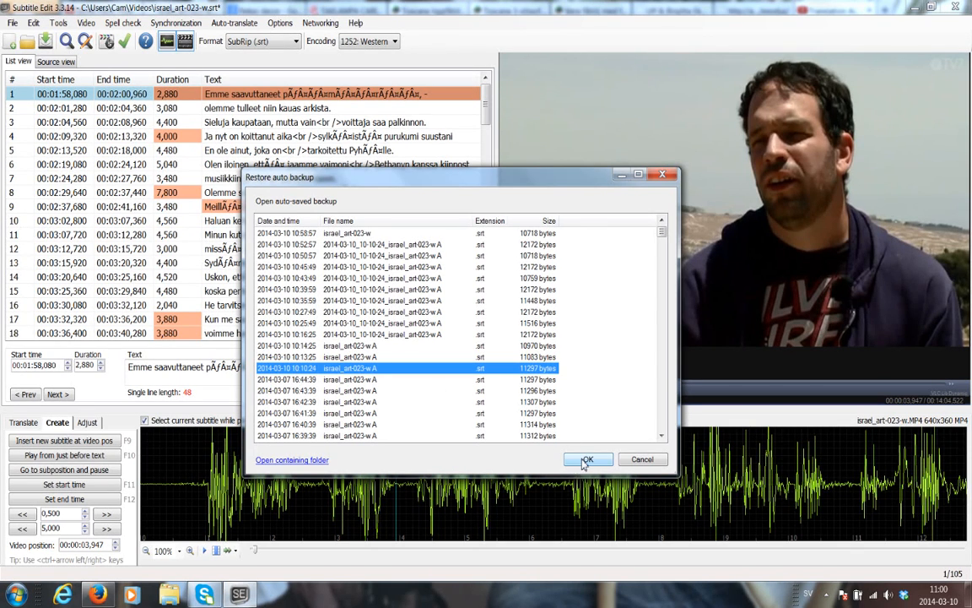
left_click(588, 459)
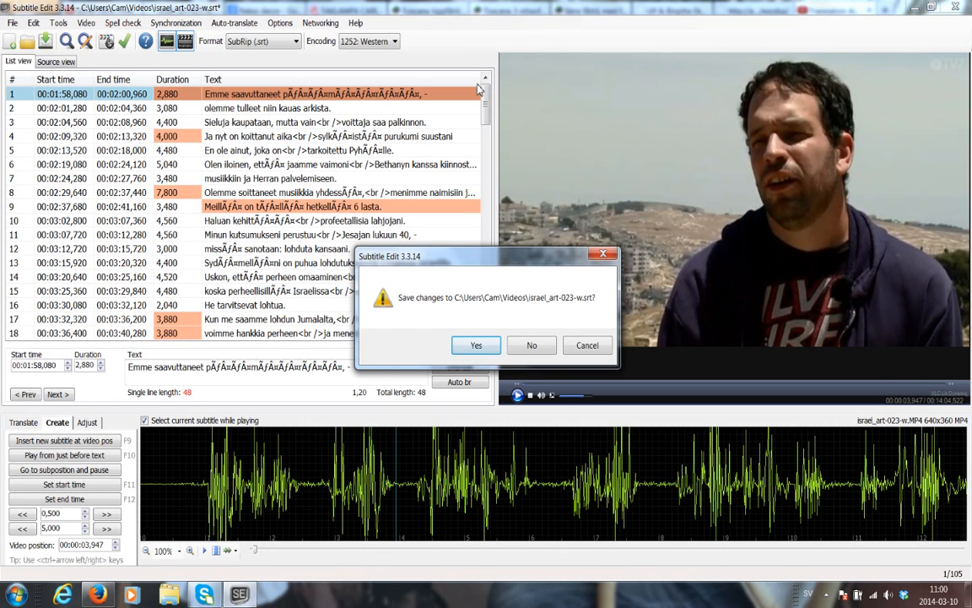
mouse_move(554, 408)
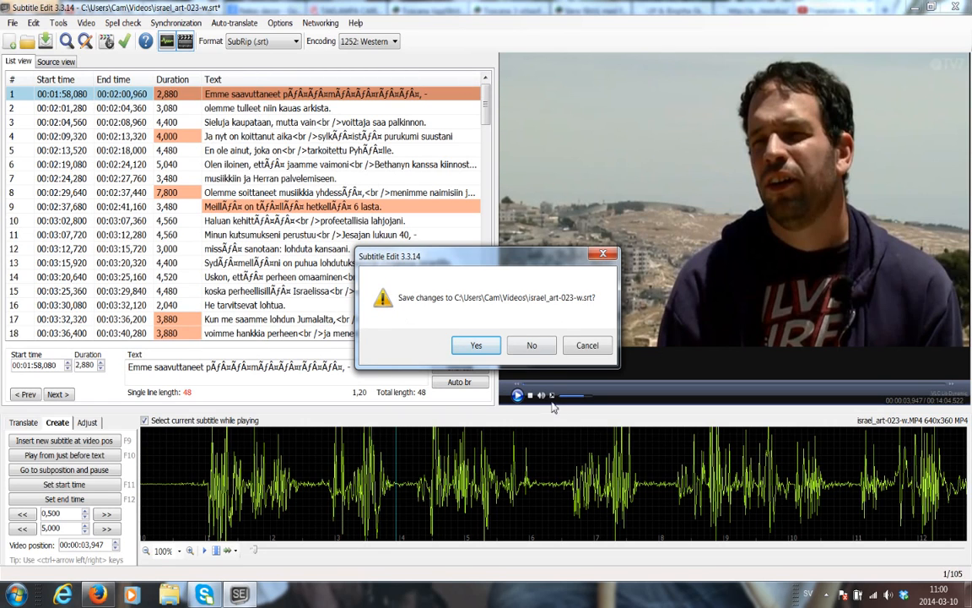
mouse_move(531, 345)
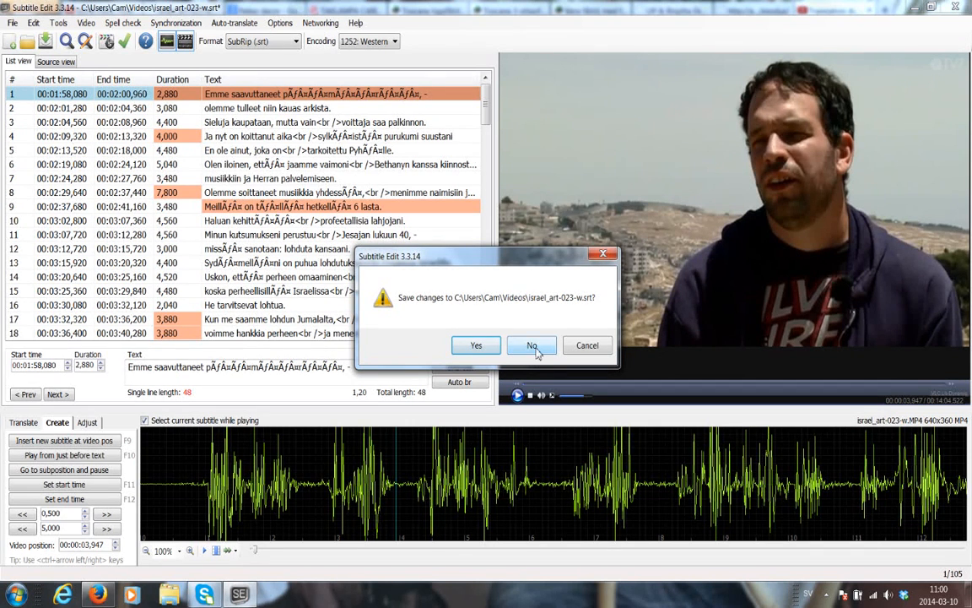
mouse_move(532, 353)
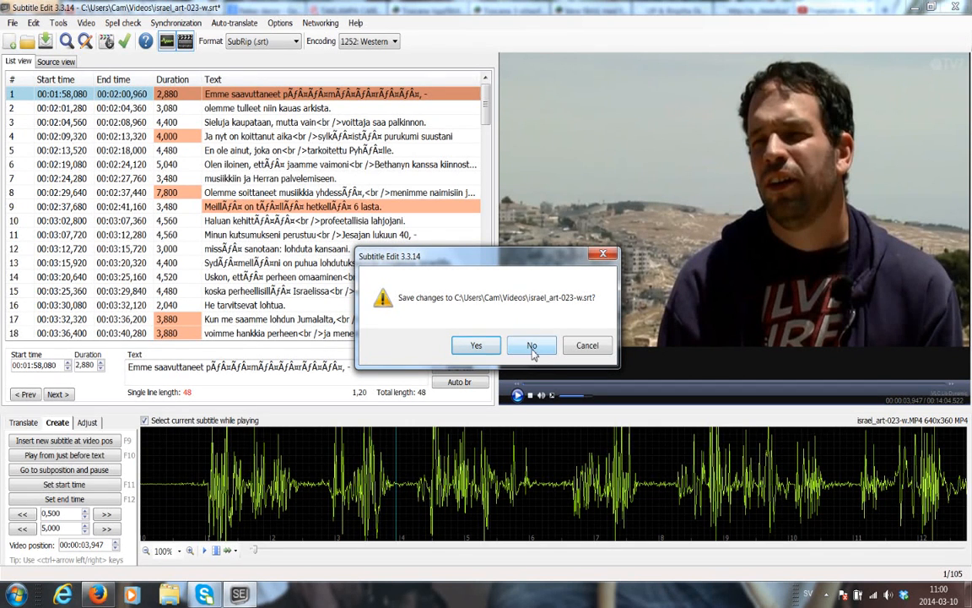
Decline saving the damaged file so the 120-line backup loads.
left_click(531, 344)
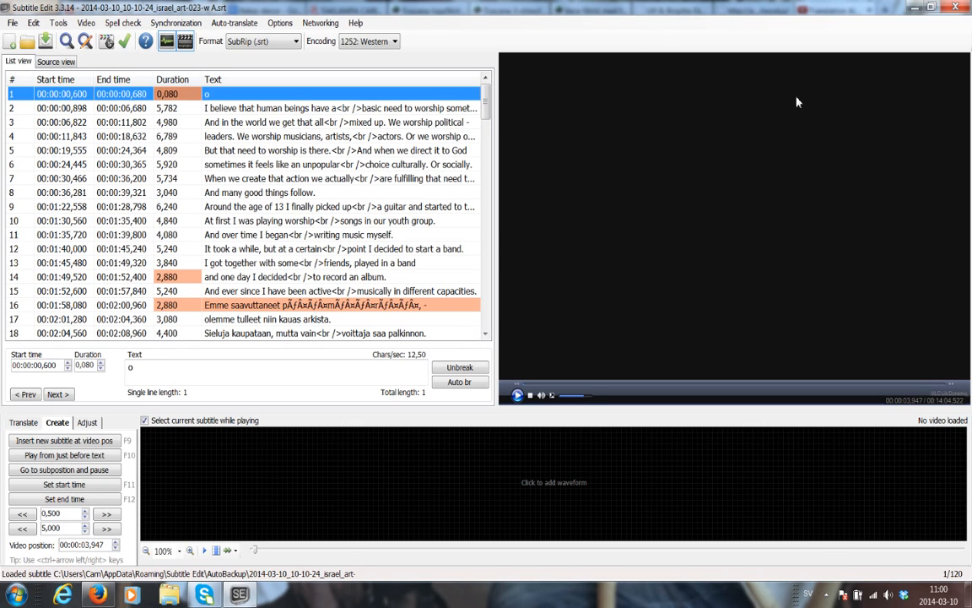
mouse_move(738, 239)
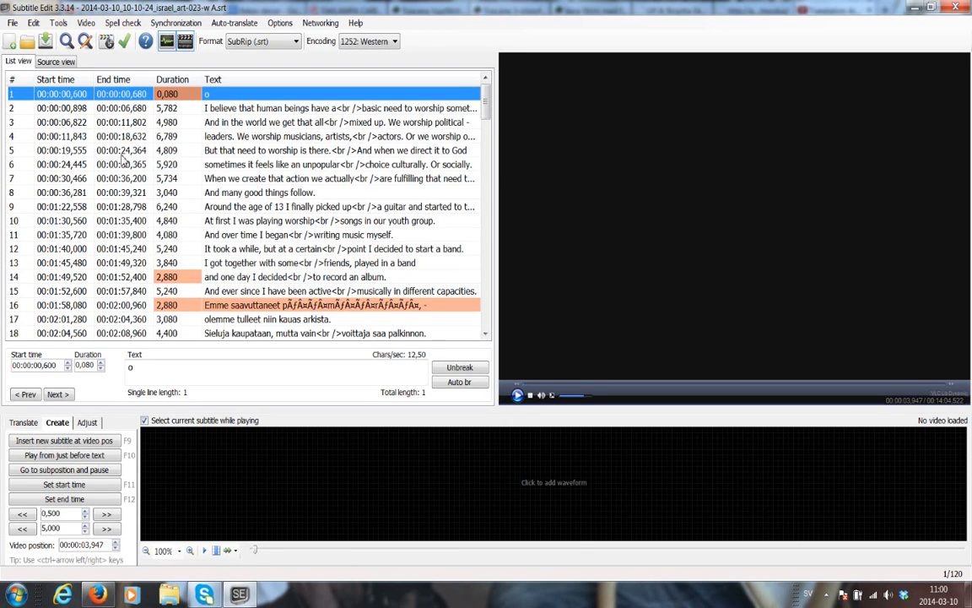
Load the israel_art-023-w video from the Videos library.
left_click(113, 23)
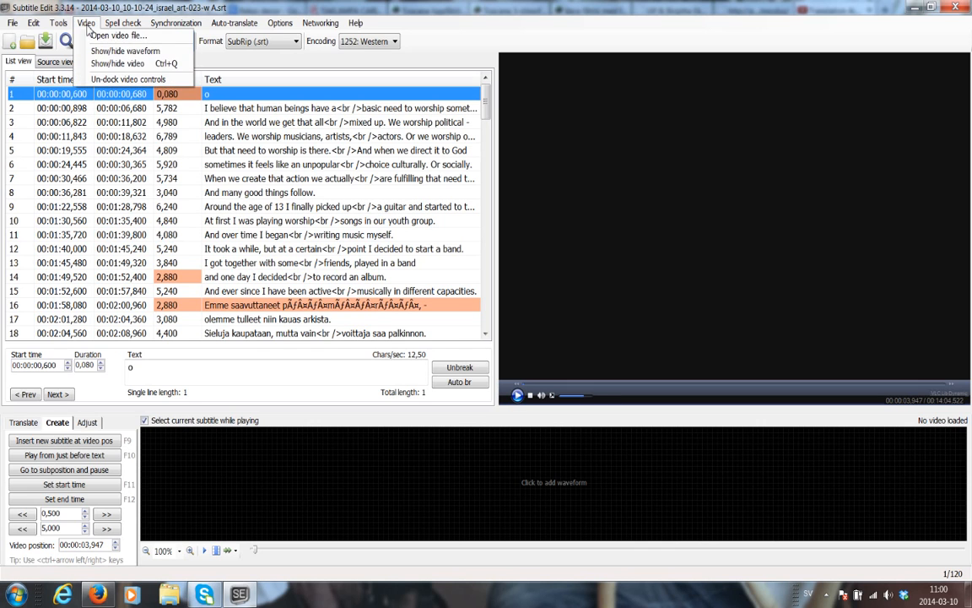
left_click(122, 37)
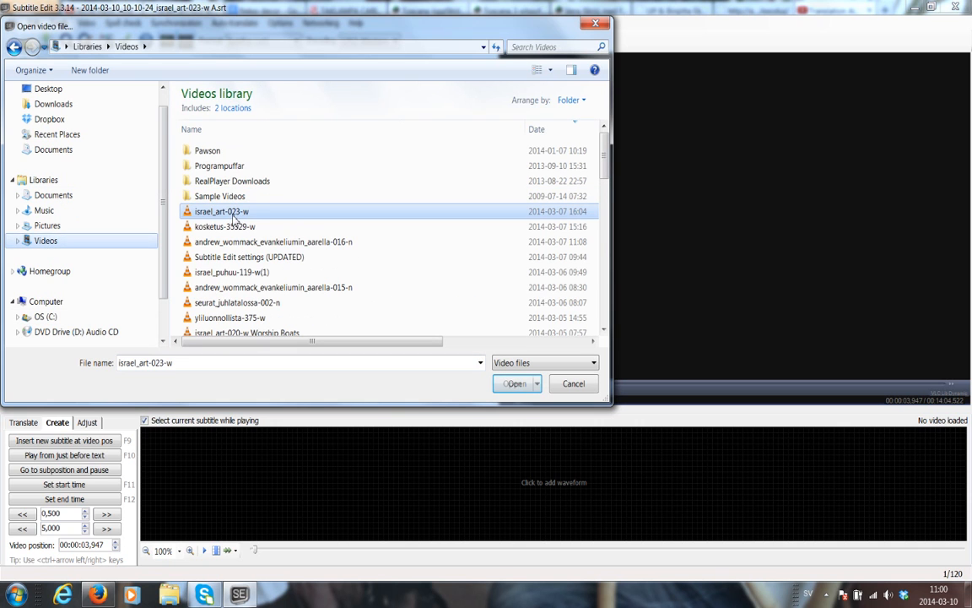
mouse_move(519, 390)
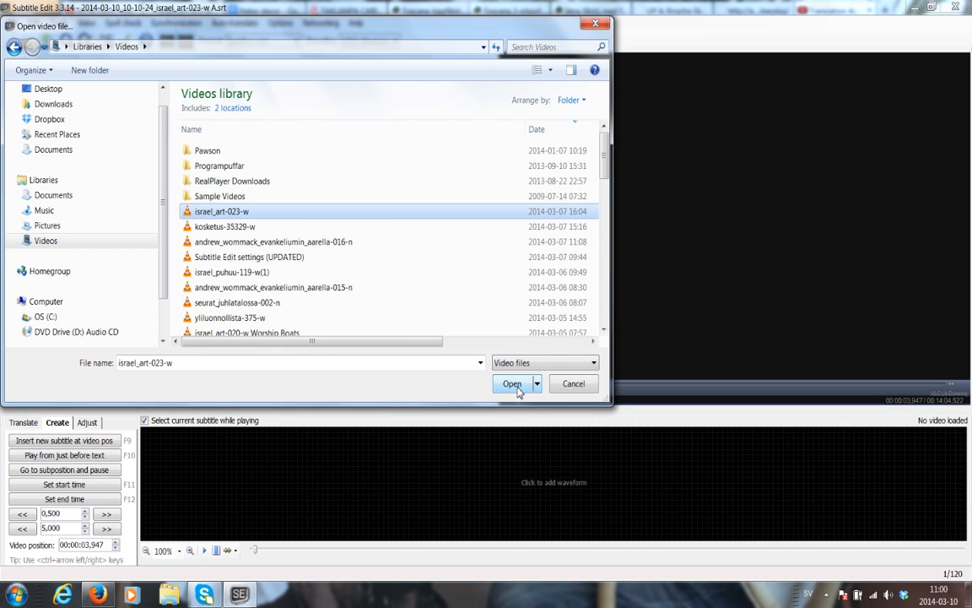
left_click(509, 383)
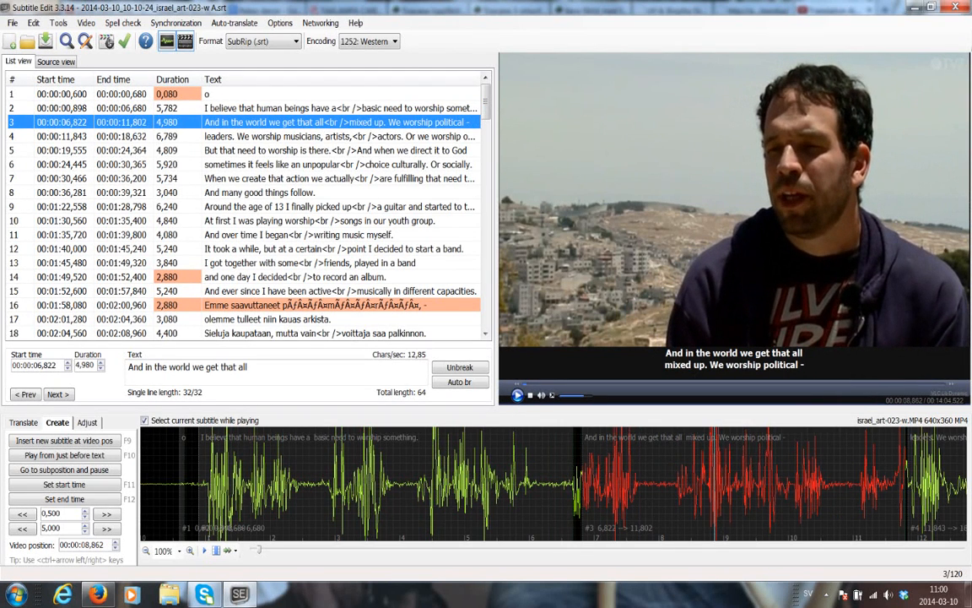
mouse_move(537, 338)
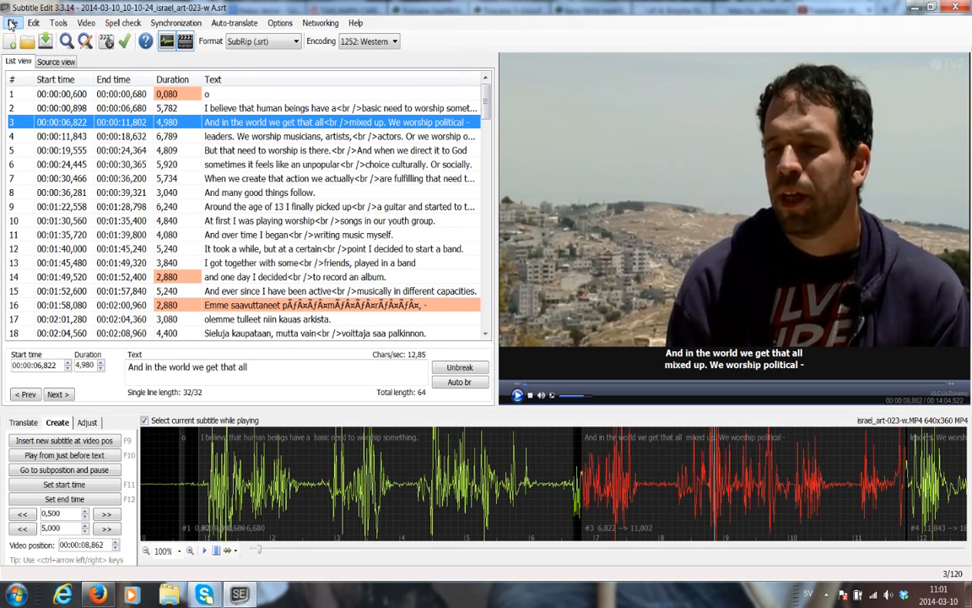
Save as israel_art-023-w.srt in SubRip over the damaged file, then check lines 2 and 4.
left_click(12, 36)
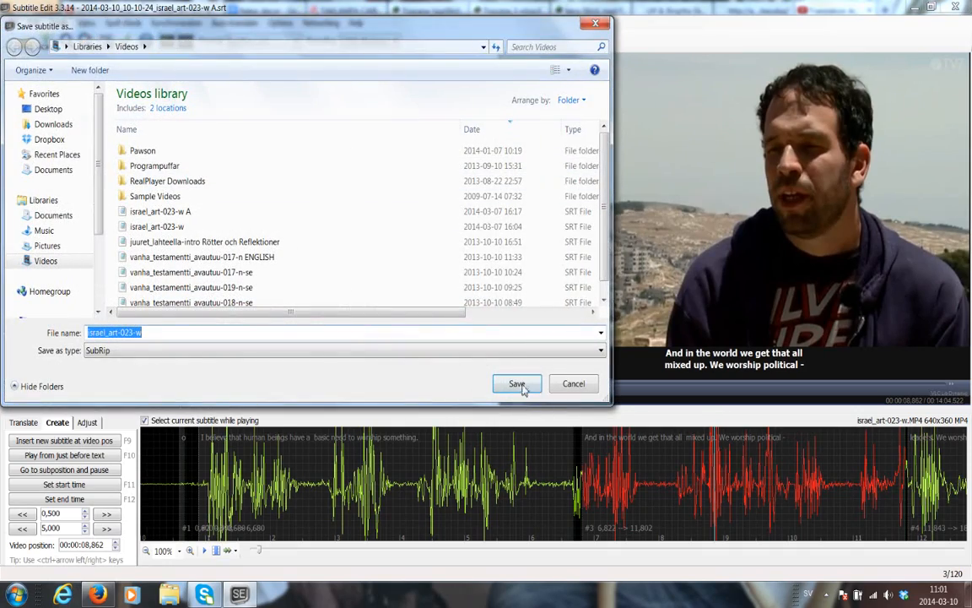
left_click(516, 383)
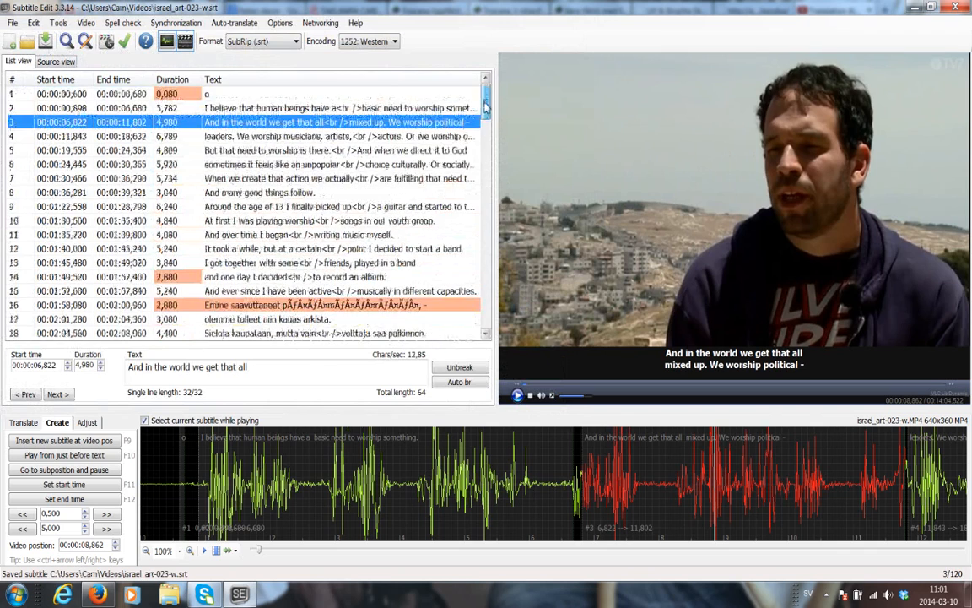
left_click(329, 107)
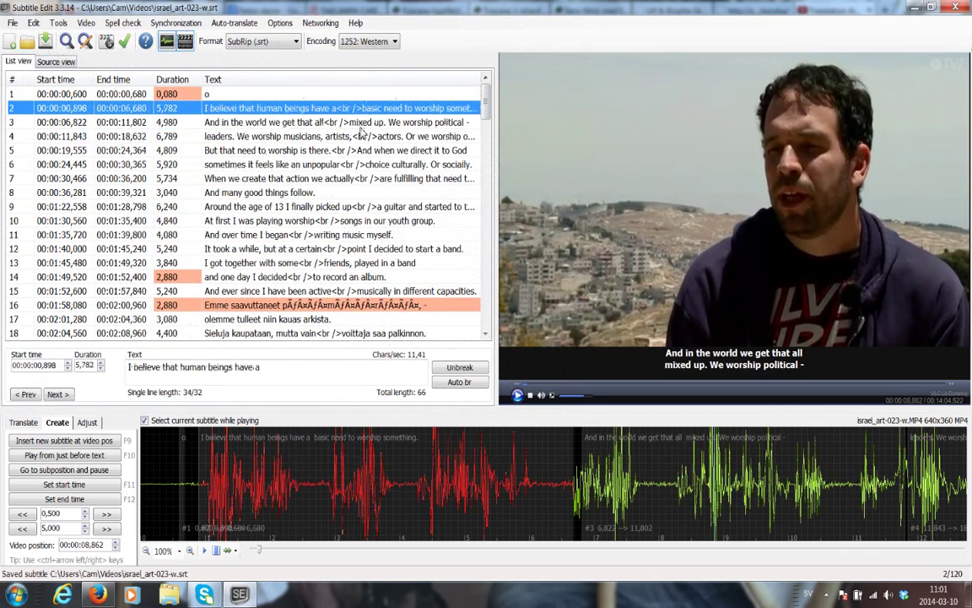
left_click(338, 136)
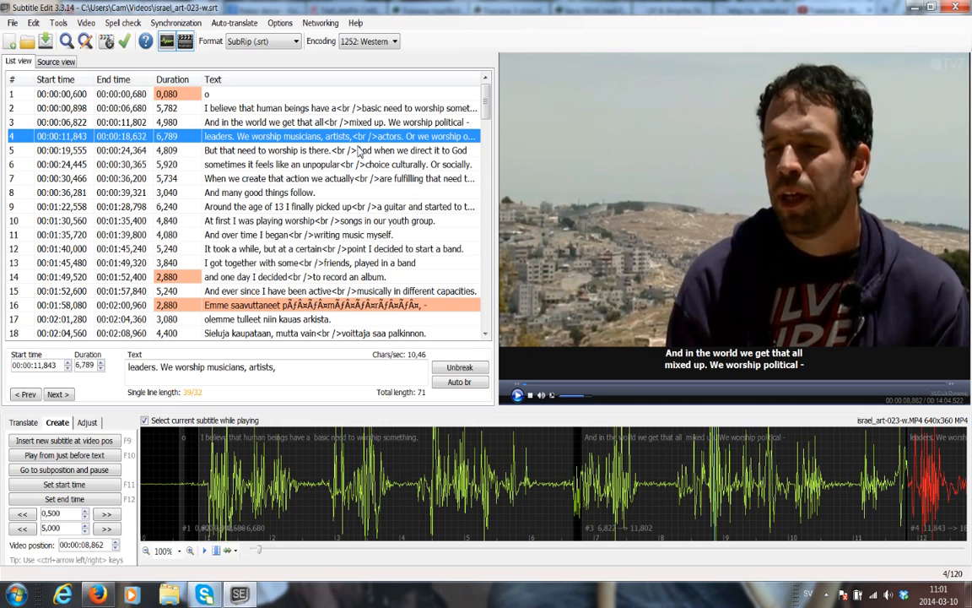
mouse_move(830, 591)
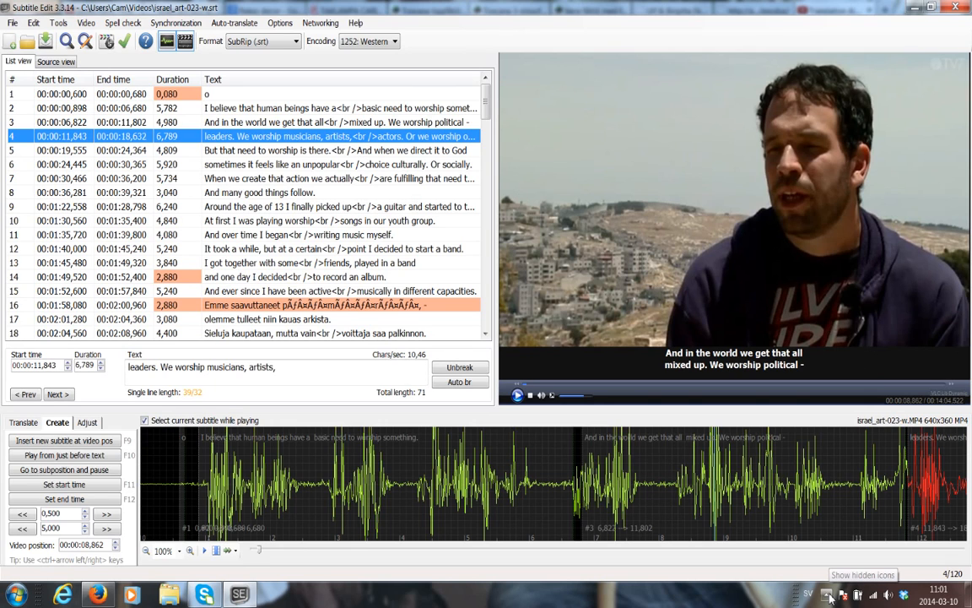